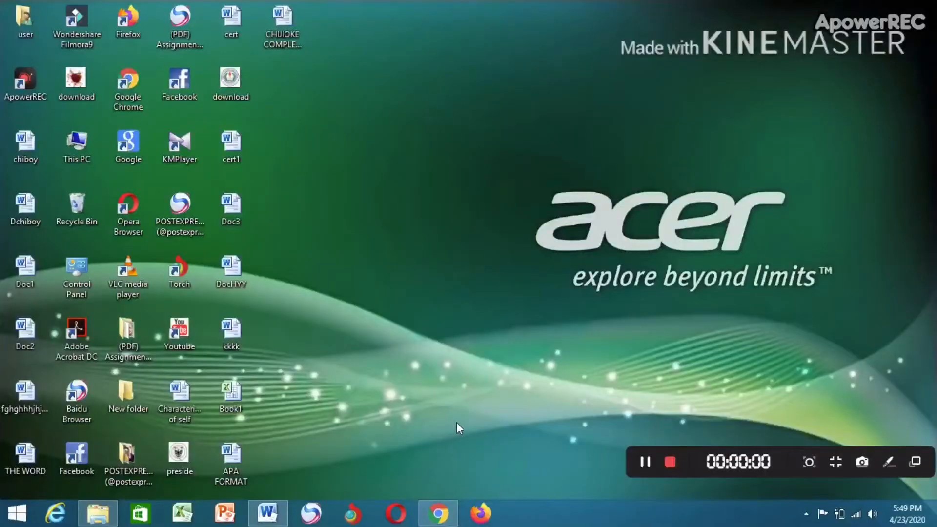
pyautogui.moveTo(444, 456)
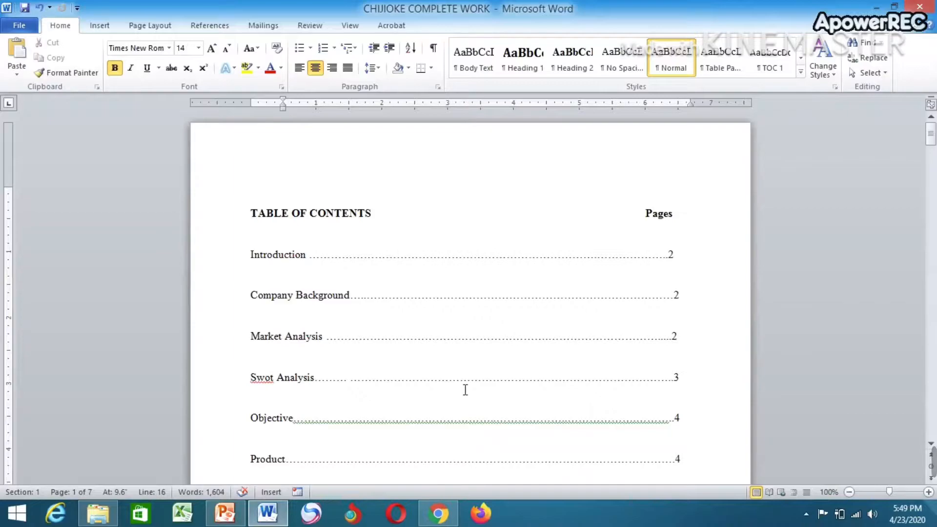
# - Scroll the table of contents through Conclusion to where the Introduction page begins
pyautogui.scroll(3)
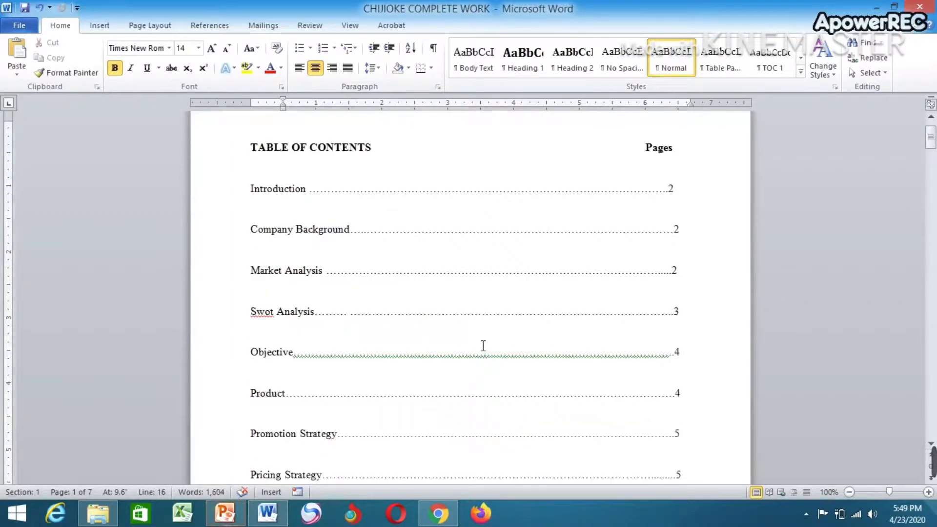
pyautogui.moveTo(364, 241)
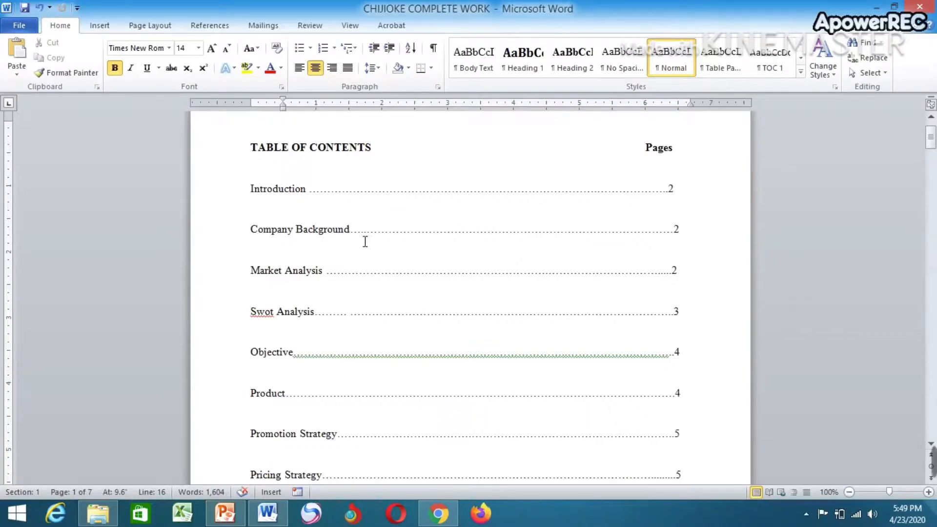
pyautogui.scroll(-3)
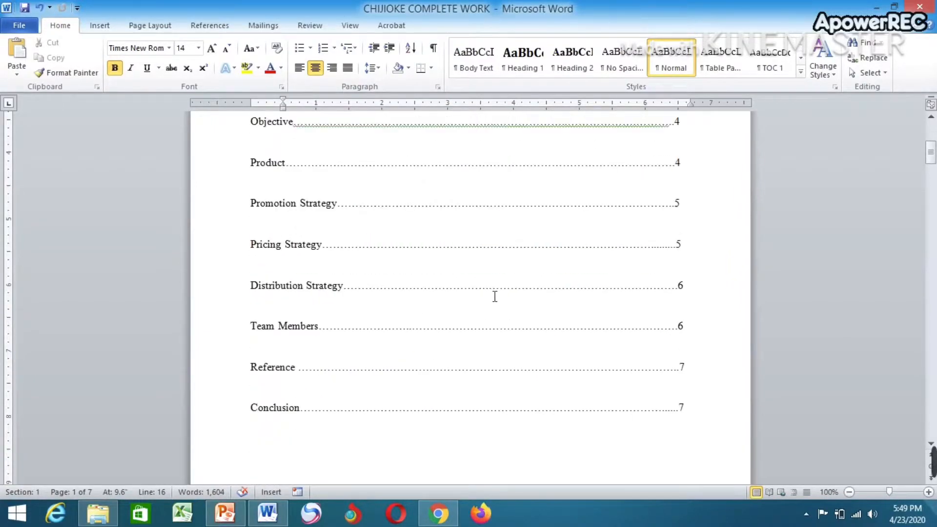
pyautogui.scroll(-3)
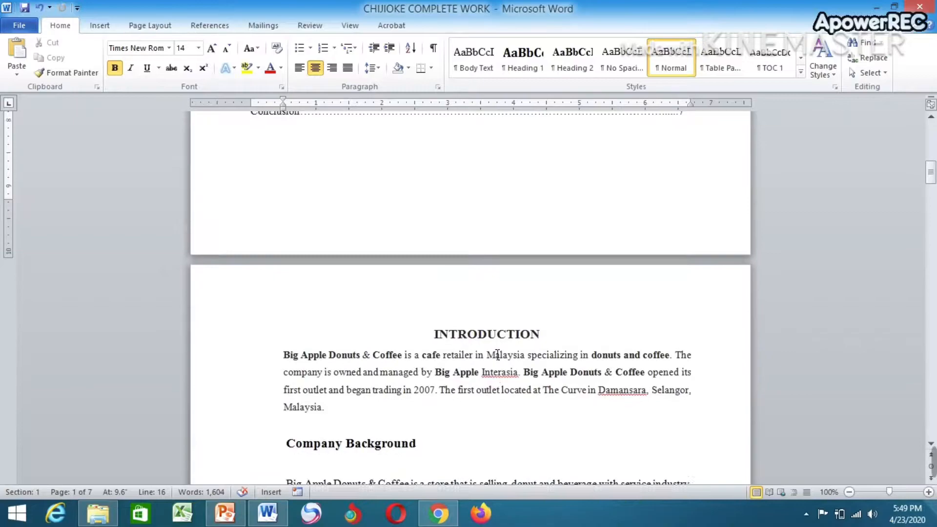
pyautogui.scroll(3)
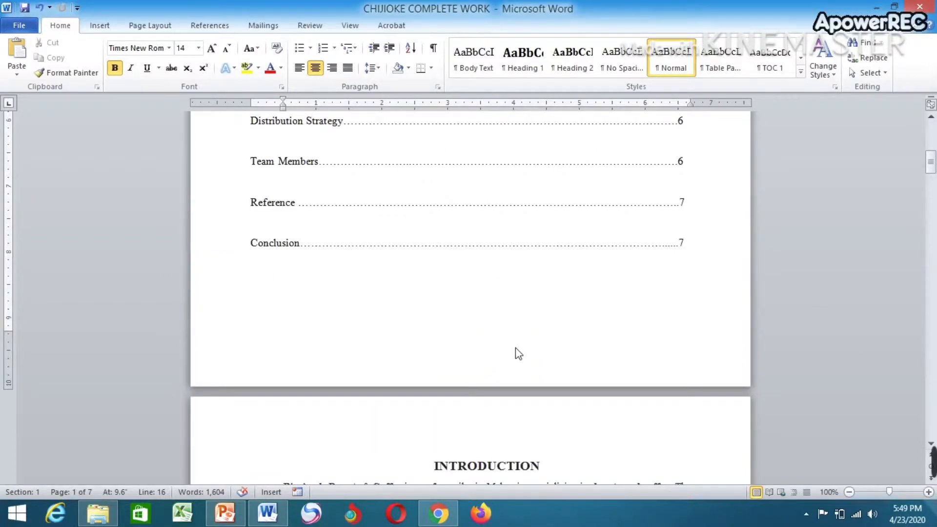
pyautogui.scroll(-3)
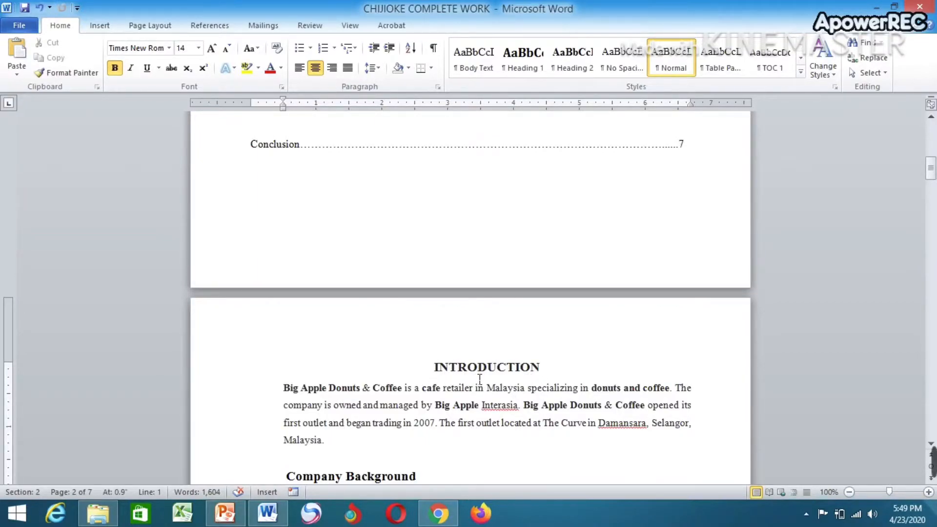
pyautogui.moveTo(458, 379)
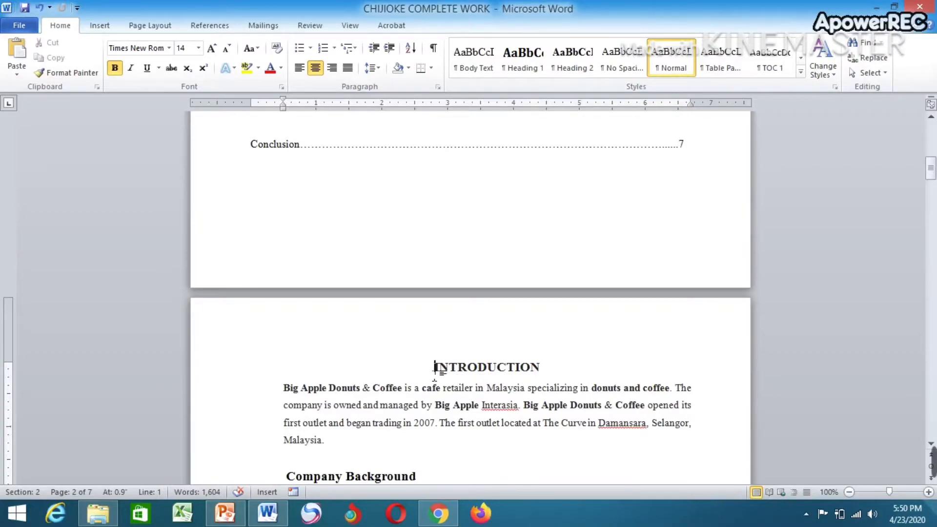
pyautogui.moveTo(149, 25)
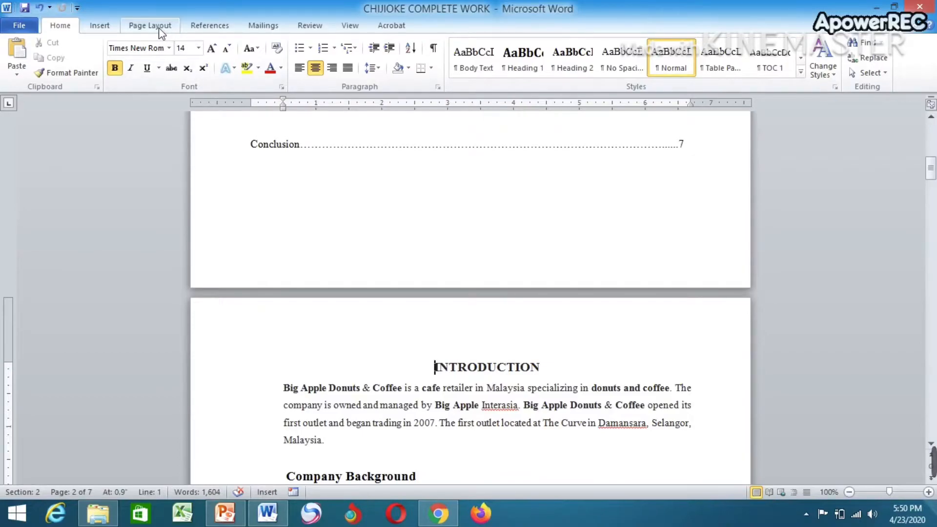
# - Insert a Next Page section break before the INTRODUCTION heading so it starts a new section
pyautogui.click(251, 42)
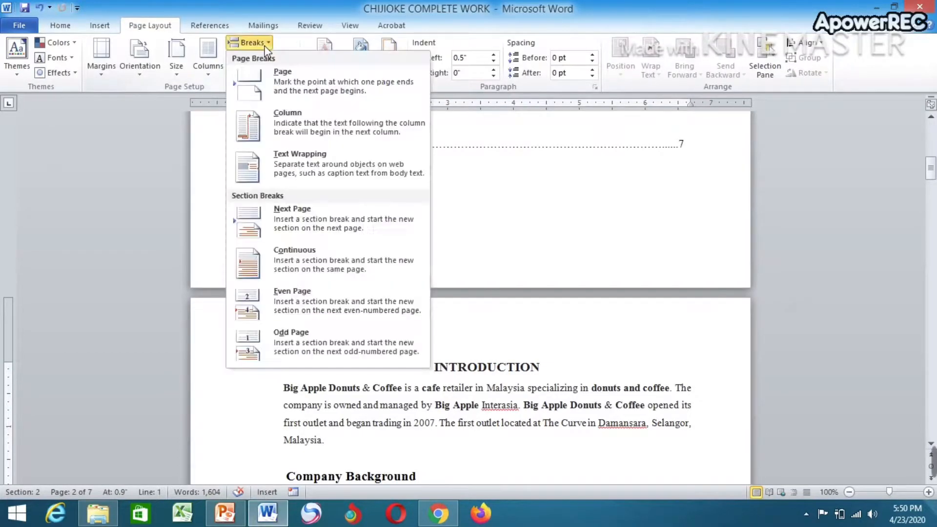
pyautogui.moveTo(298, 221)
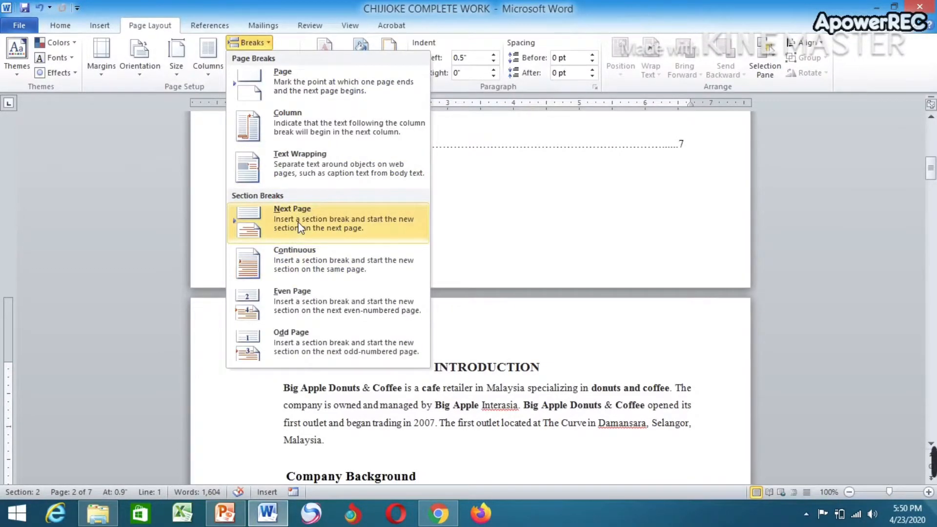
pyautogui.click(292, 218)
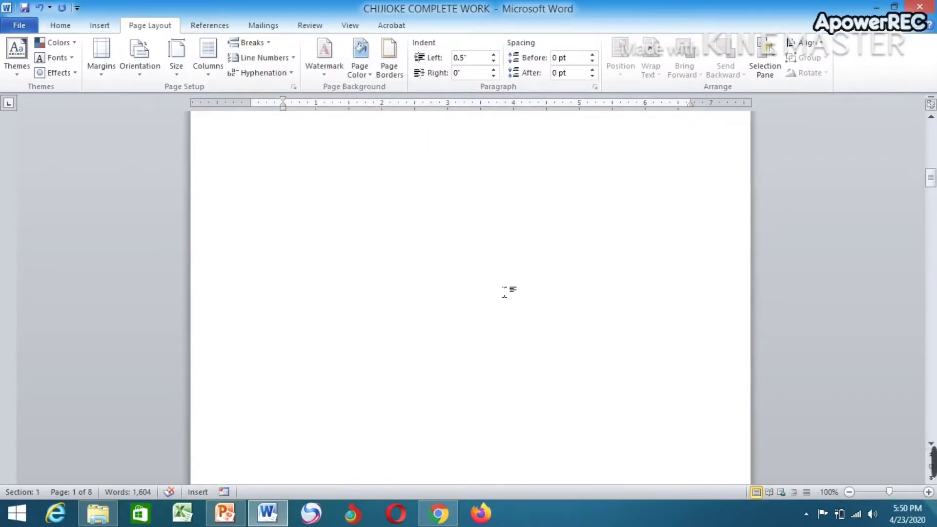
pyautogui.click(60, 26)
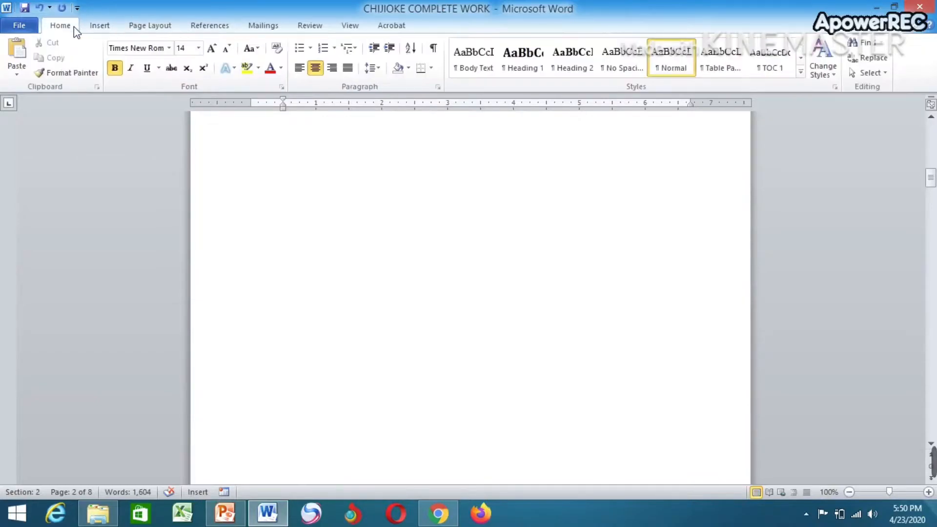
pyautogui.moveTo(432, 48)
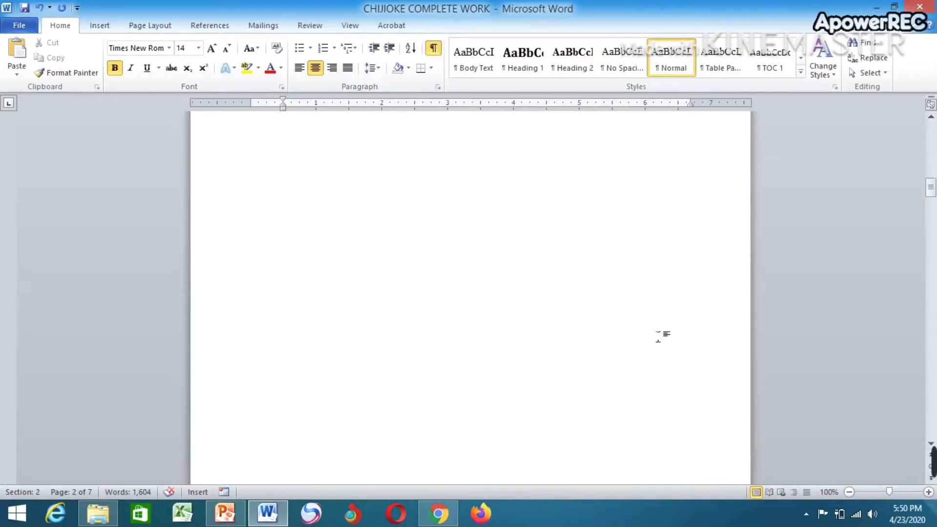
pyautogui.scroll(3)
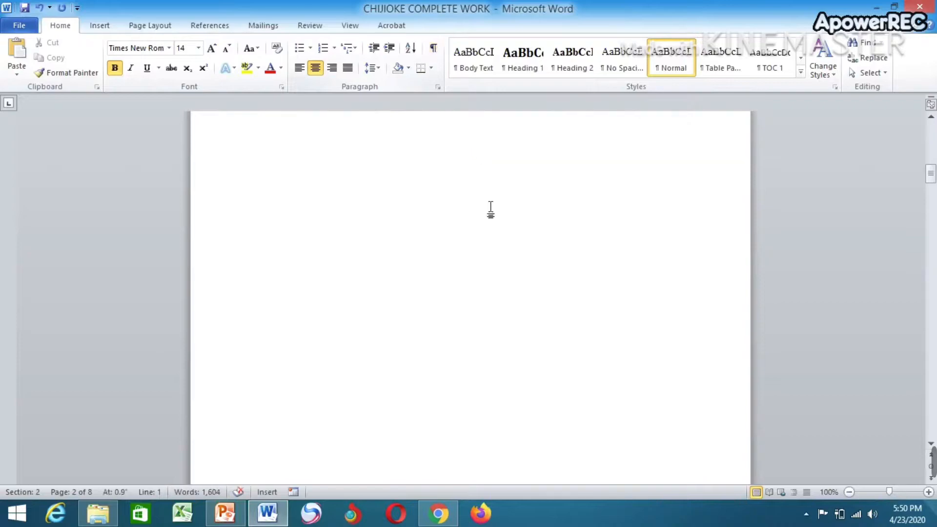
pyautogui.scroll(-3)
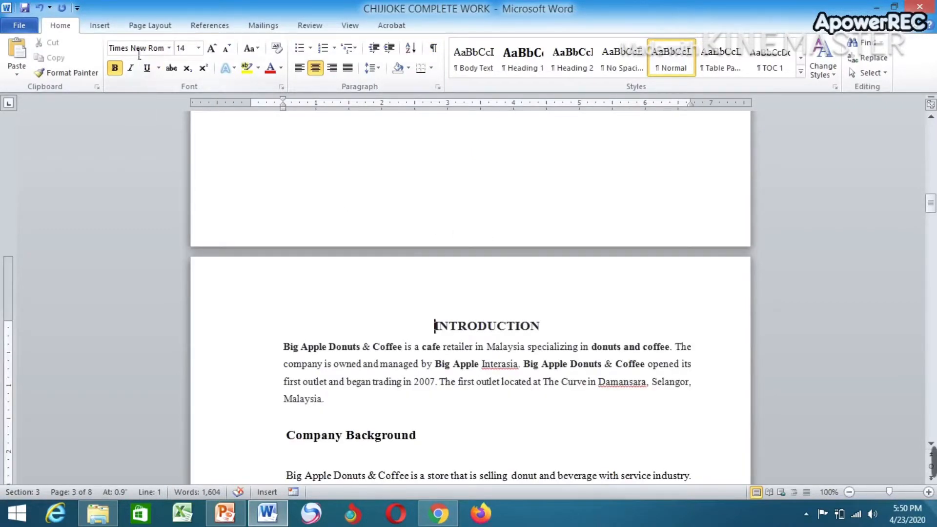
# - Add a Plain Number 2 page number at the bottom of the page, opening the Section 3 footer
pyautogui.click(99, 25)
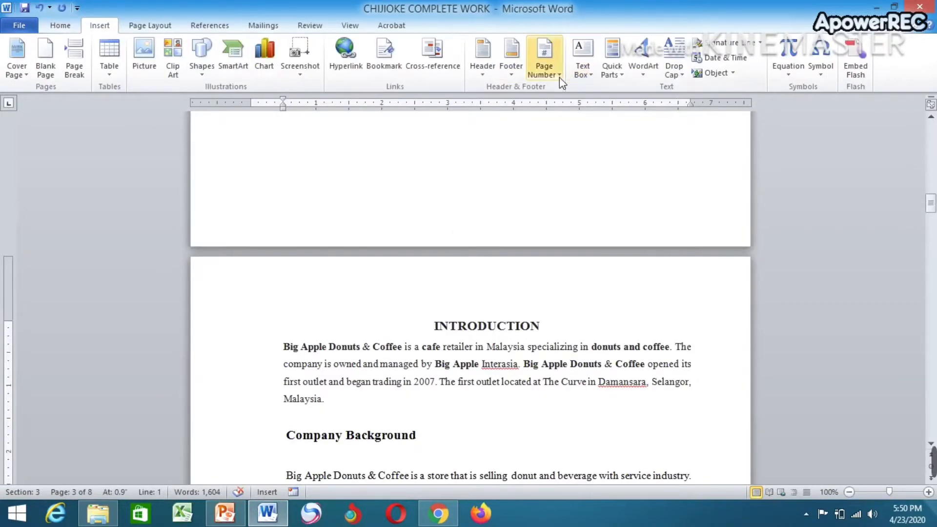
pyautogui.click(543, 56)
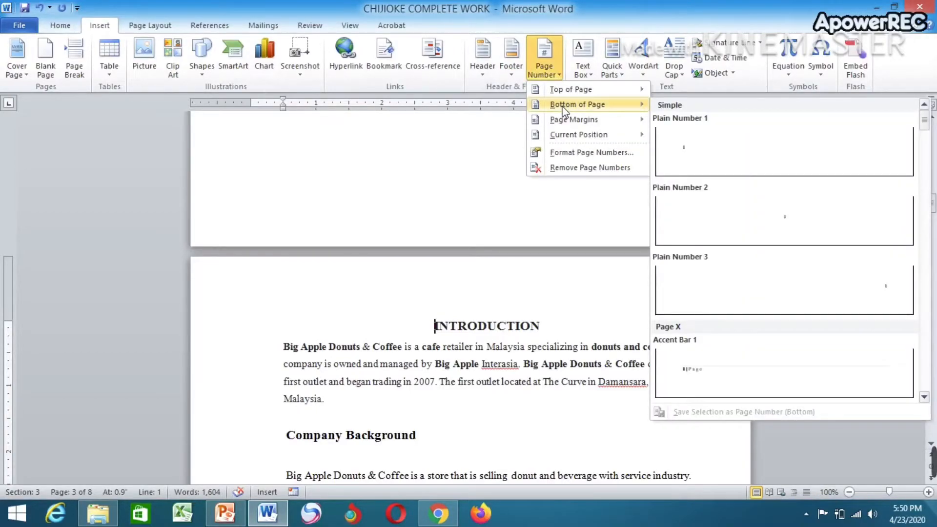
pyautogui.moveTo(758, 226)
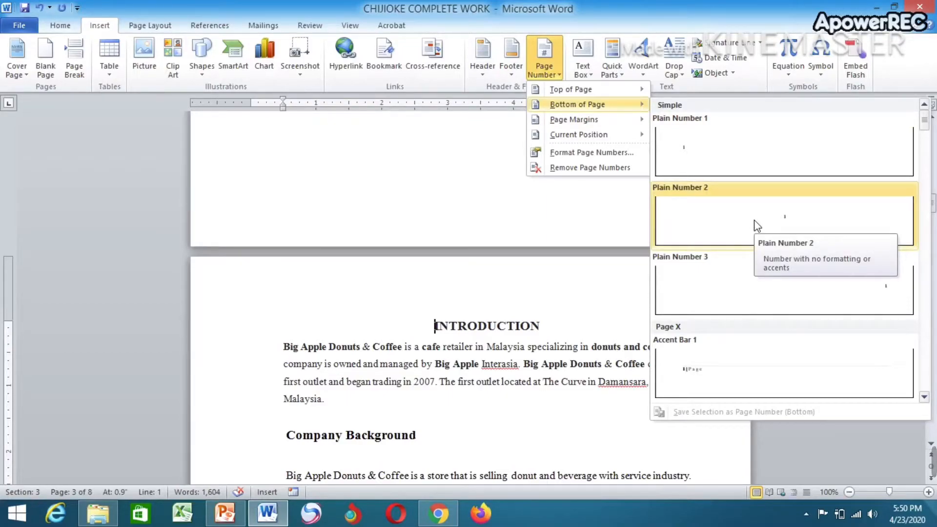
pyautogui.click(783, 219)
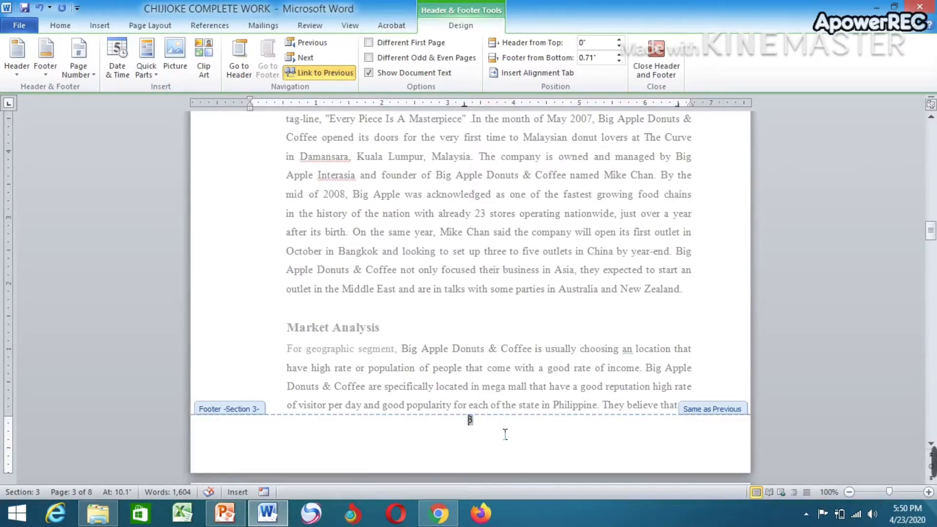
pyautogui.moveTo(170, 202)
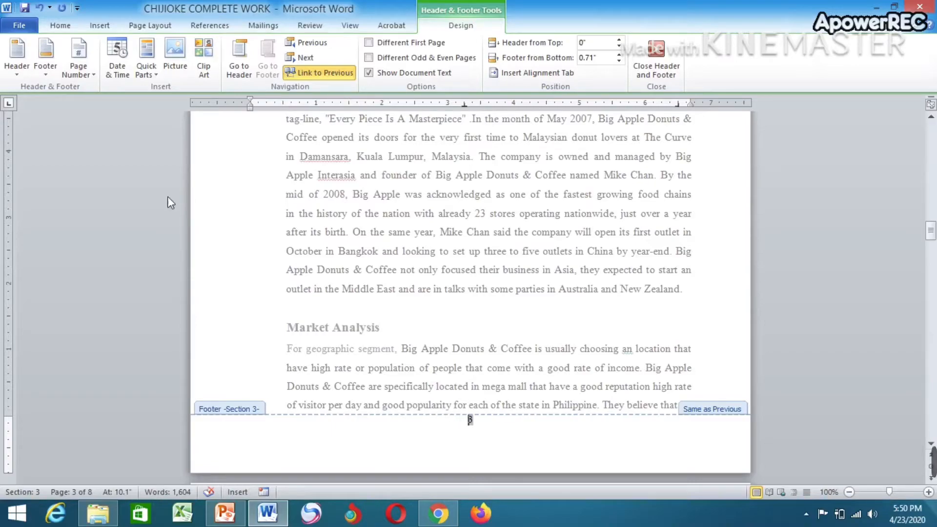
# - Set Section 3's page numbering format to start at 1
pyautogui.click(78, 57)
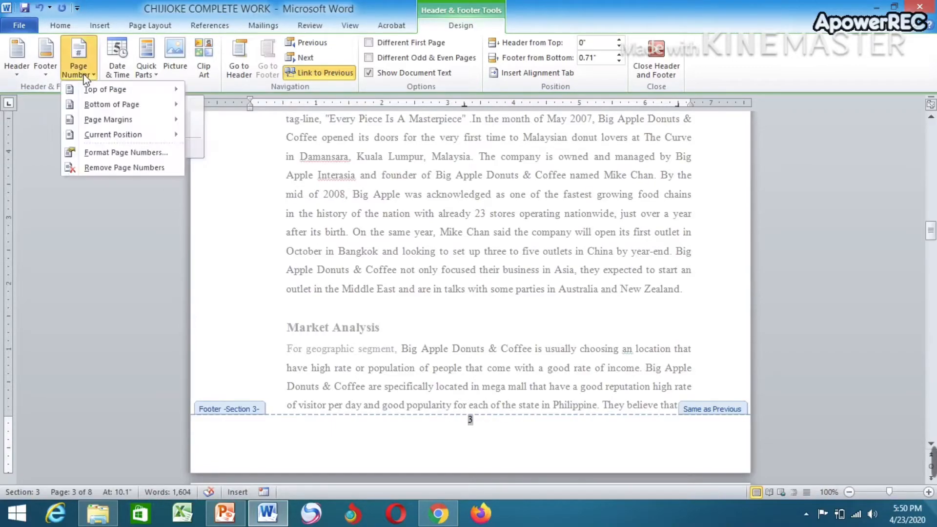
pyautogui.moveTo(126, 152)
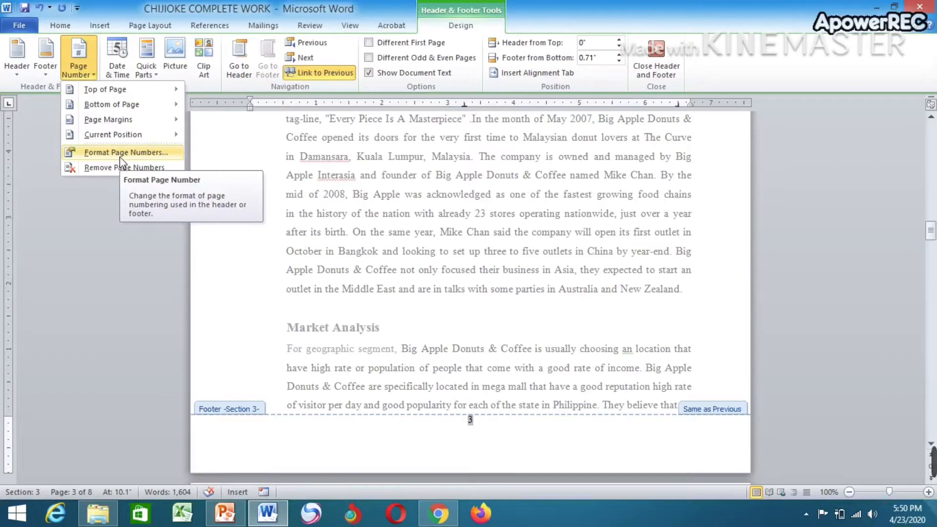
pyautogui.click(128, 152)
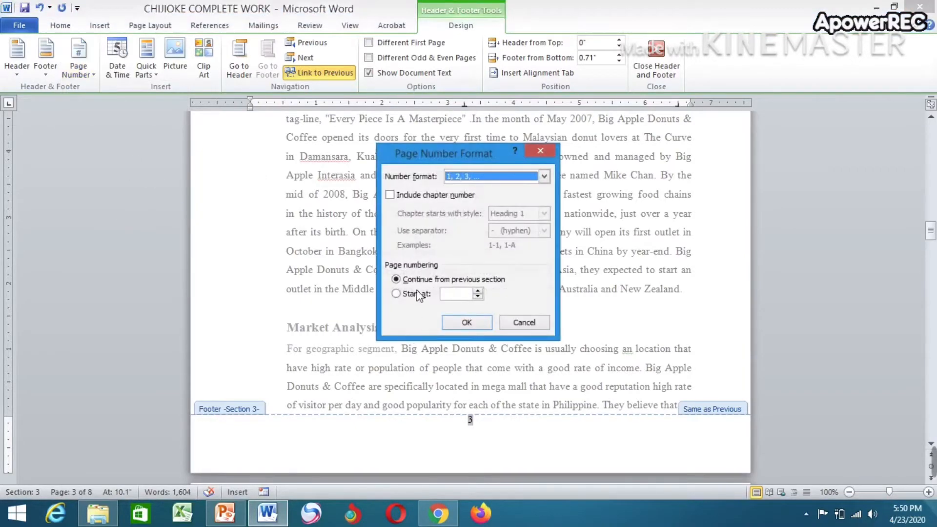
pyautogui.click(395, 293)
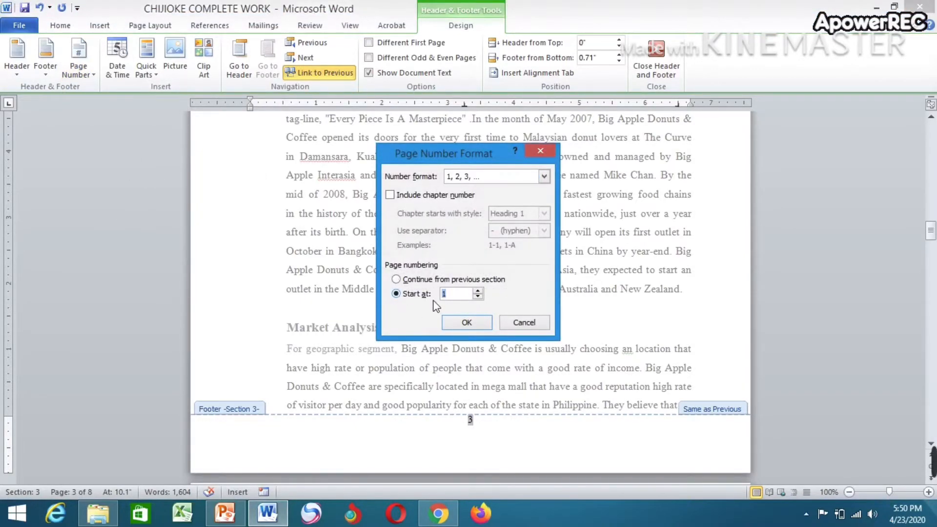
pyautogui.click(467, 322)
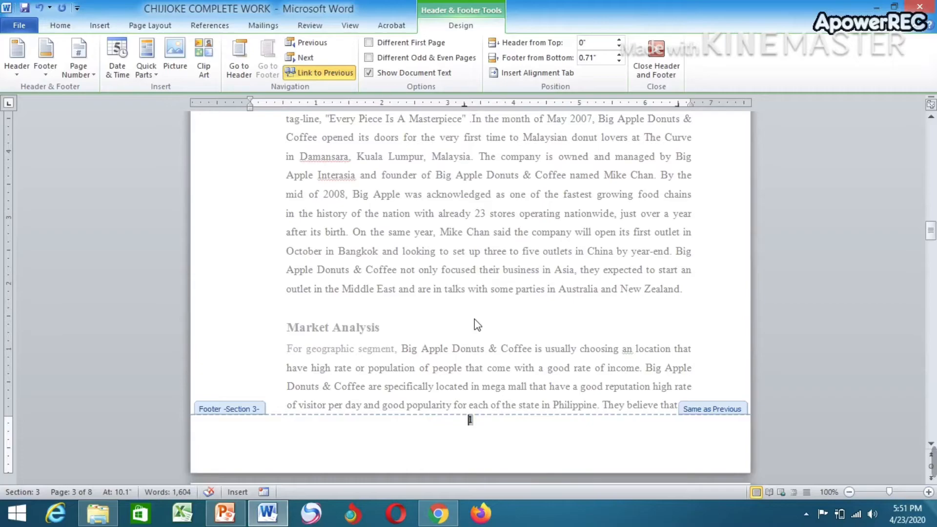
pyautogui.moveTo(326, 72)
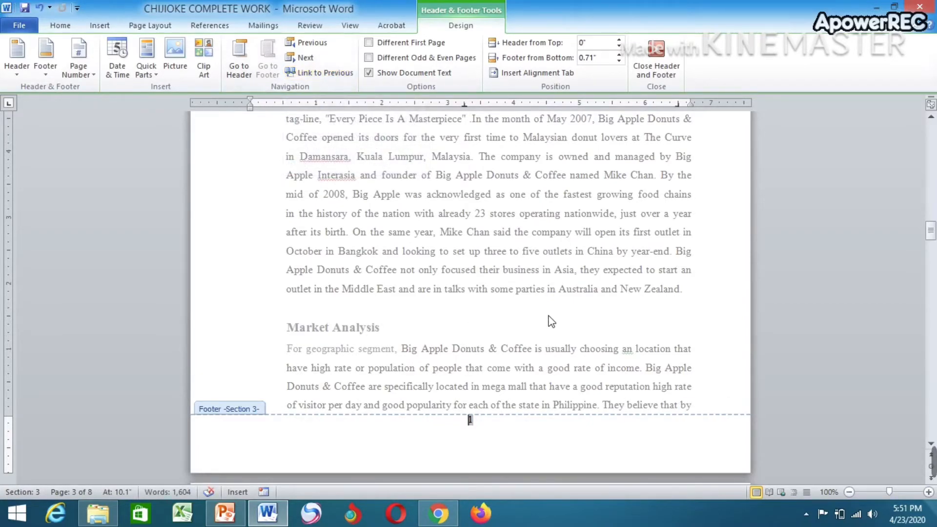
# - Remove the Section 2 table-of-contents footer number and close header and footer editing
pyautogui.scroll(3)
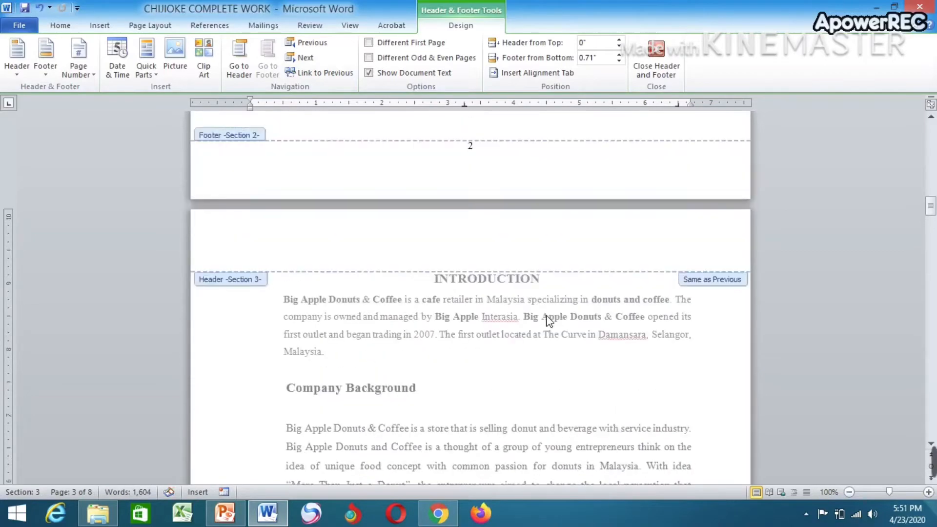
pyautogui.scroll(3)
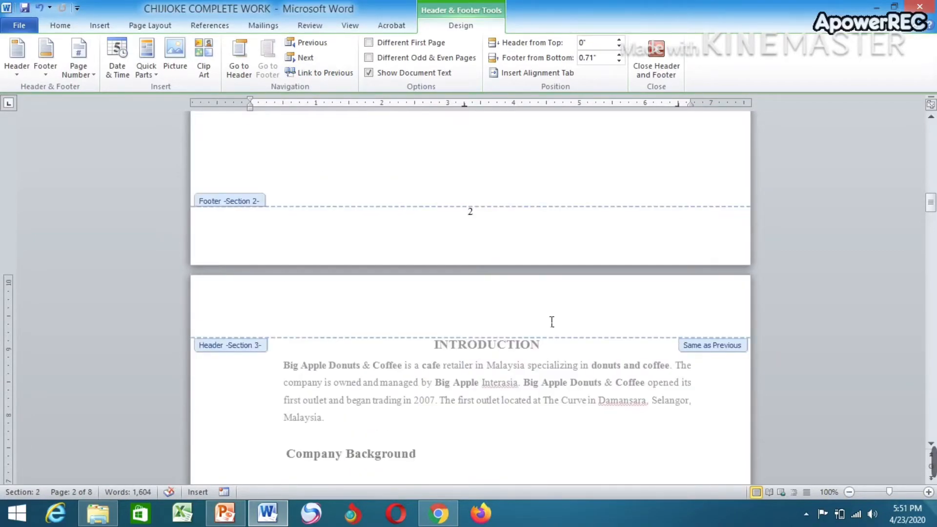
pyautogui.moveTo(485, 228)
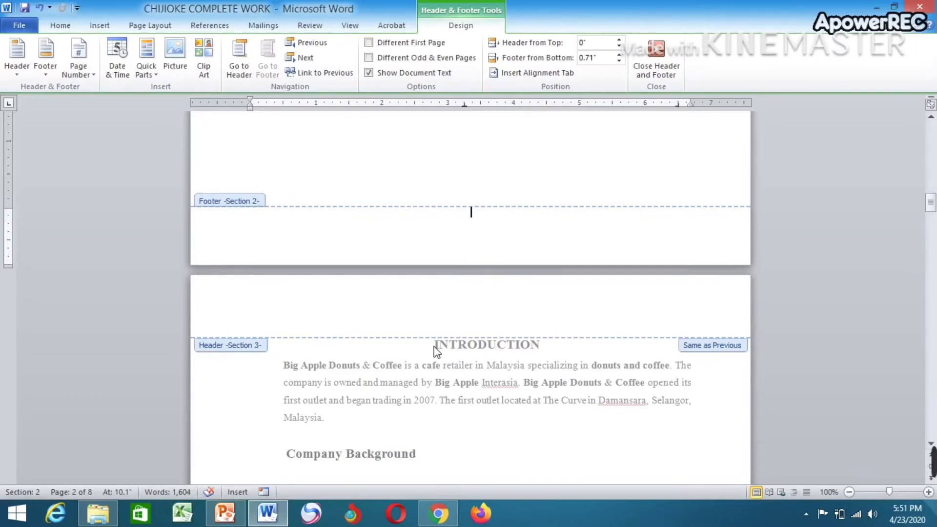
pyautogui.click(655, 59)
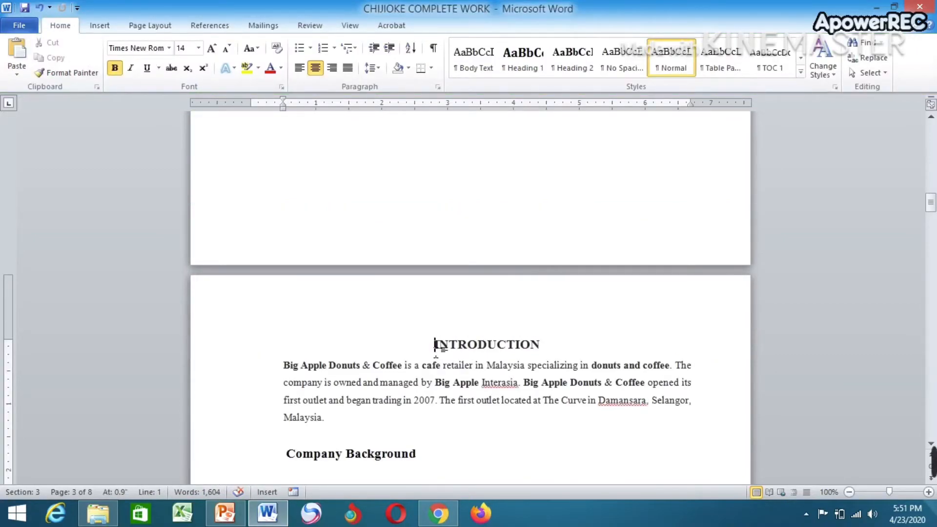
pyautogui.scroll(3)
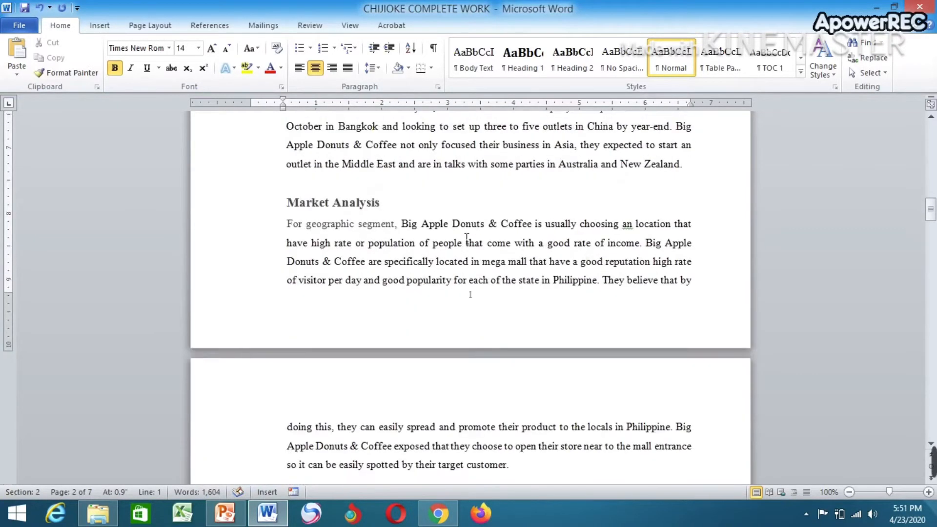
pyautogui.scroll(3)
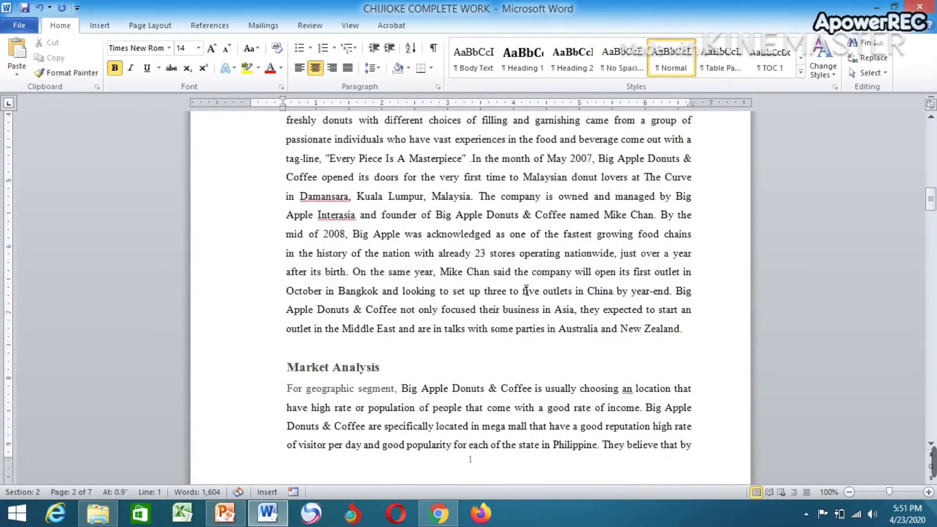
pyautogui.scroll(3)
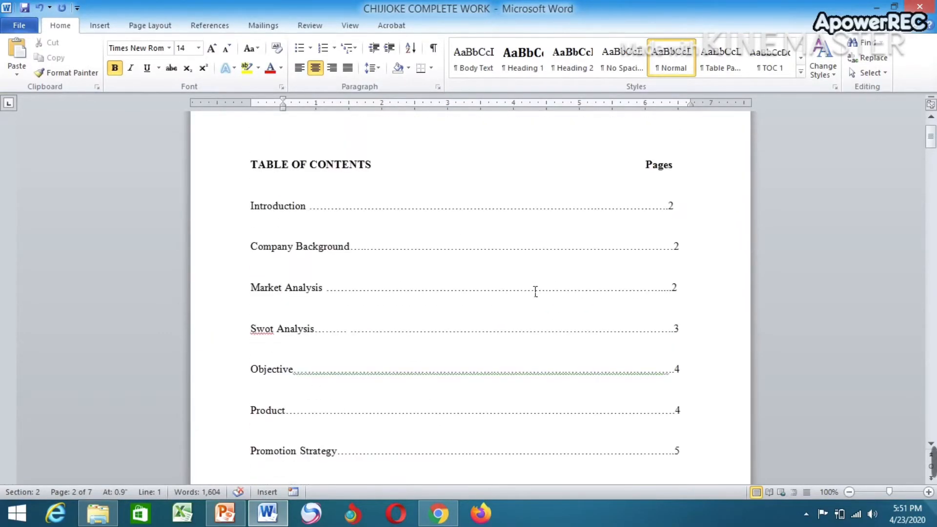
pyautogui.scroll(3)
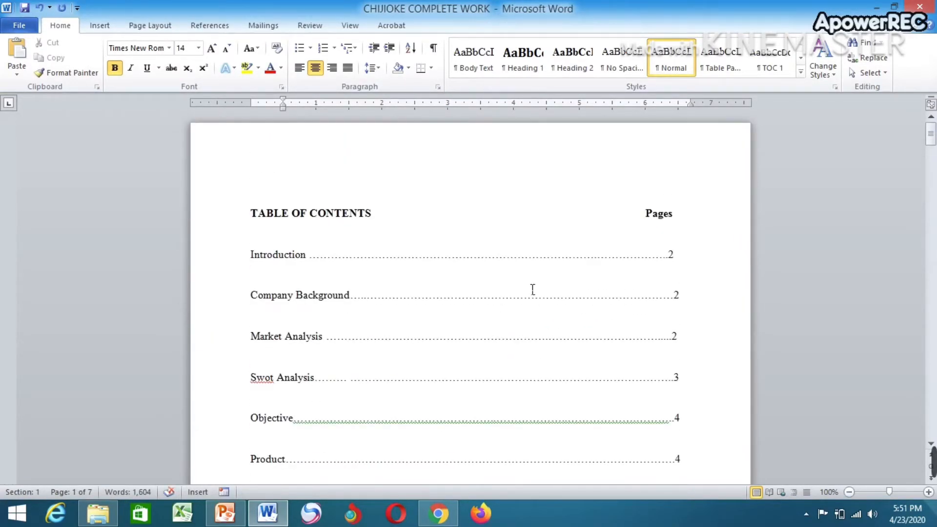
pyautogui.scroll(-3)
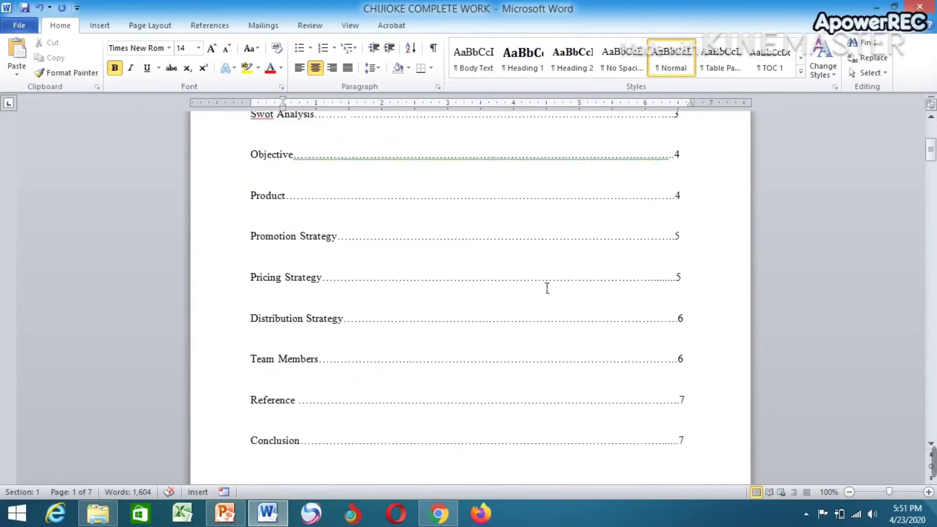
pyautogui.scroll(-3)
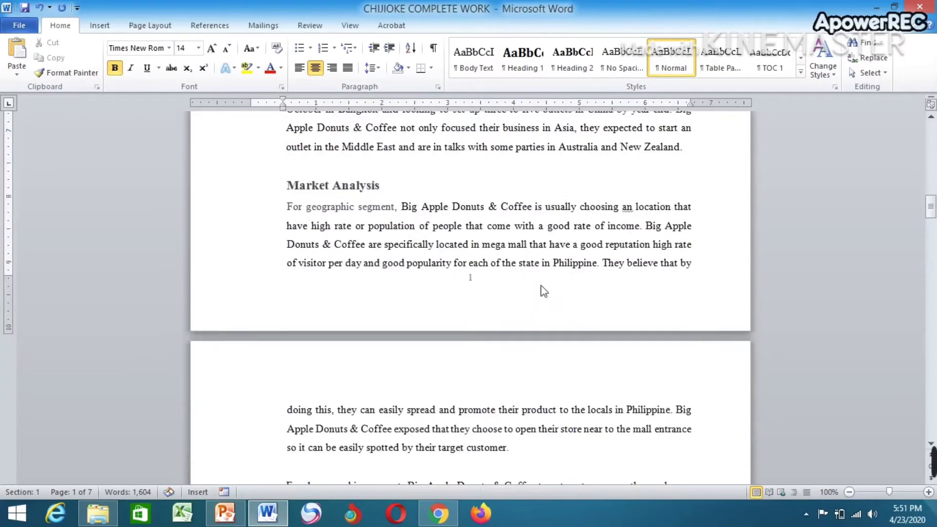
pyautogui.scroll(-3)
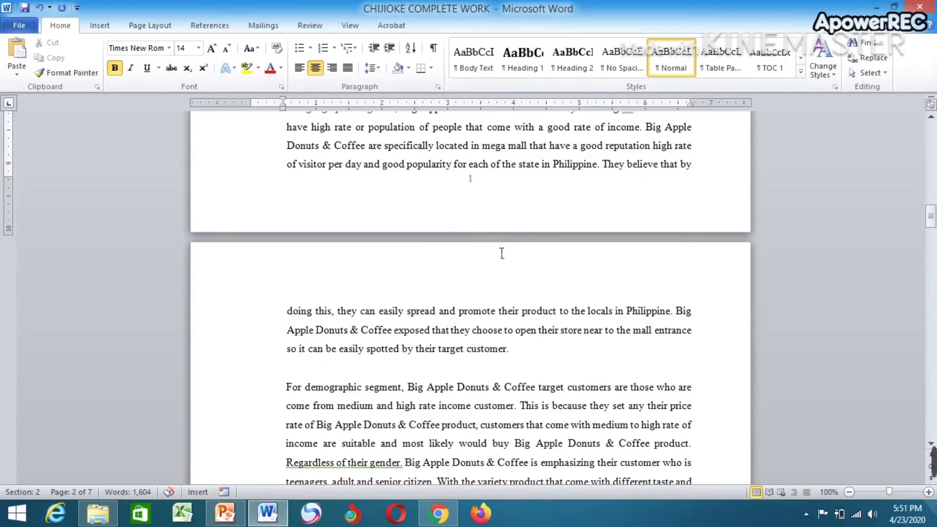
pyautogui.scroll(3)
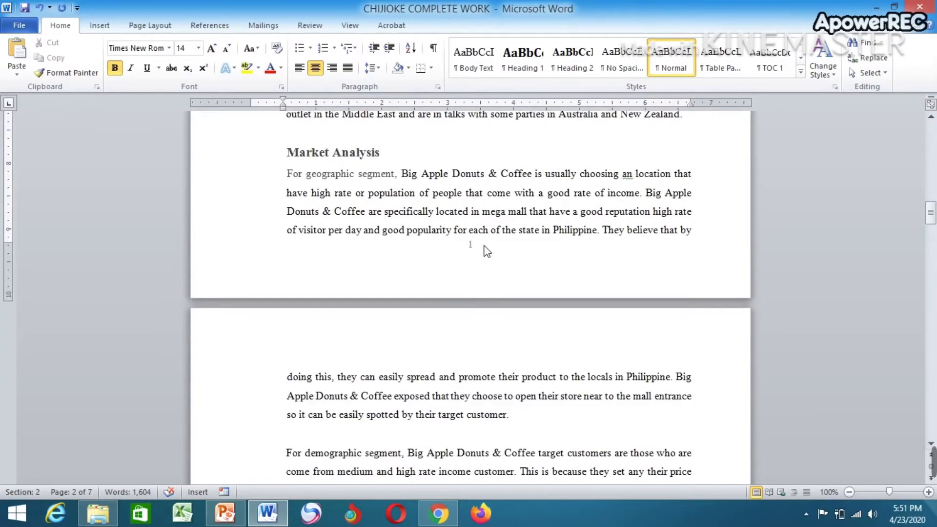
pyautogui.click(19, 26)
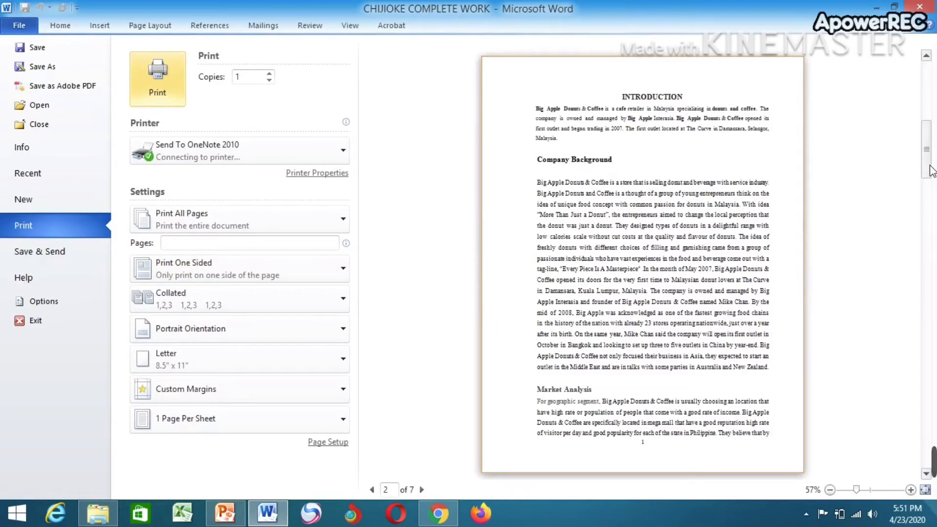
# - Show the print preview with the unnumbered contents page as page 1 of 7
pyautogui.click(371, 488)
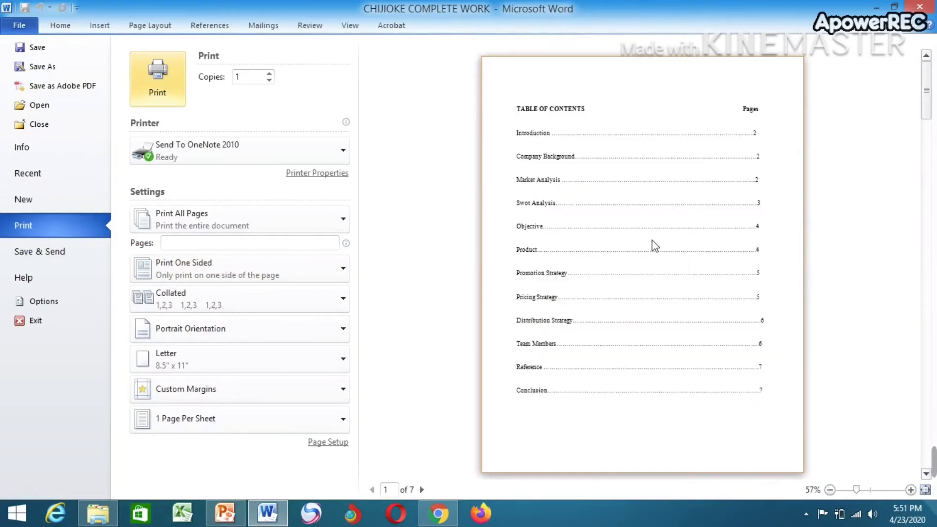
pyautogui.moveTo(636, 387)
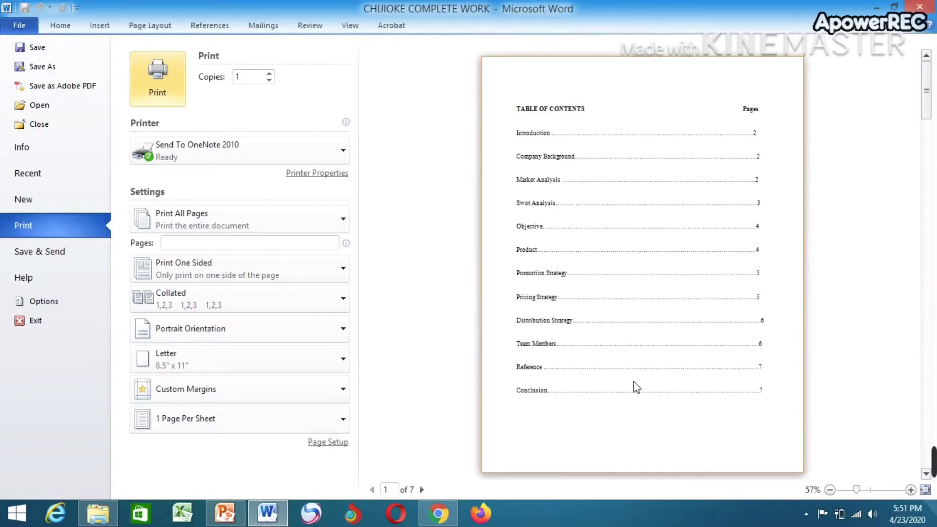
pyautogui.moveTo(928, 88)
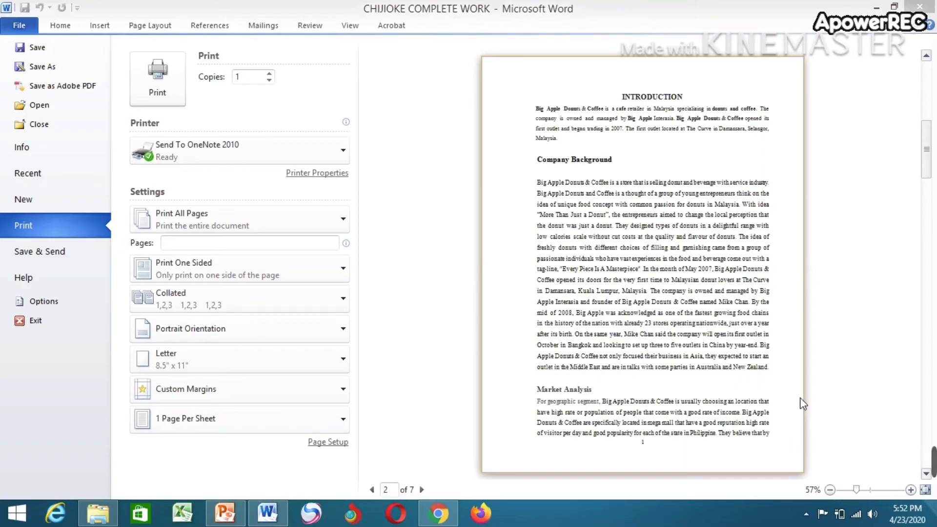
pyautogui.moveTo(835, 407)
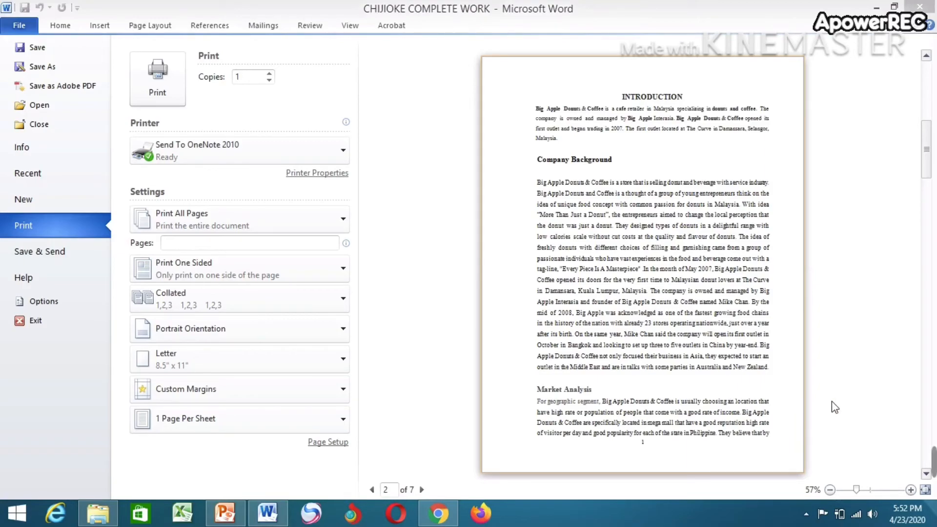